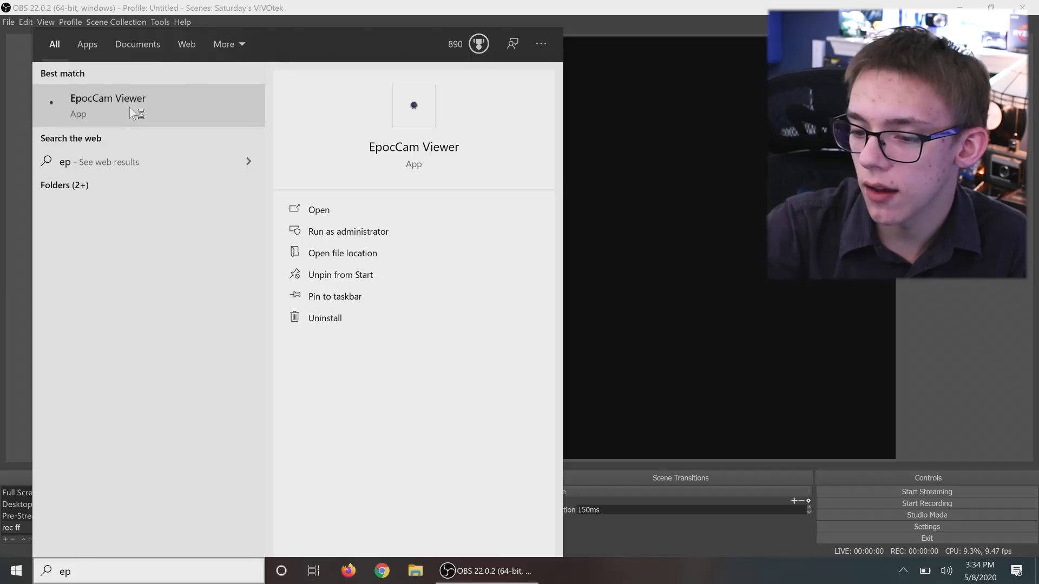
Step: Launch EpocCam Viewer and dismiss its 'Camera is used by another application' error
click(318, 209)
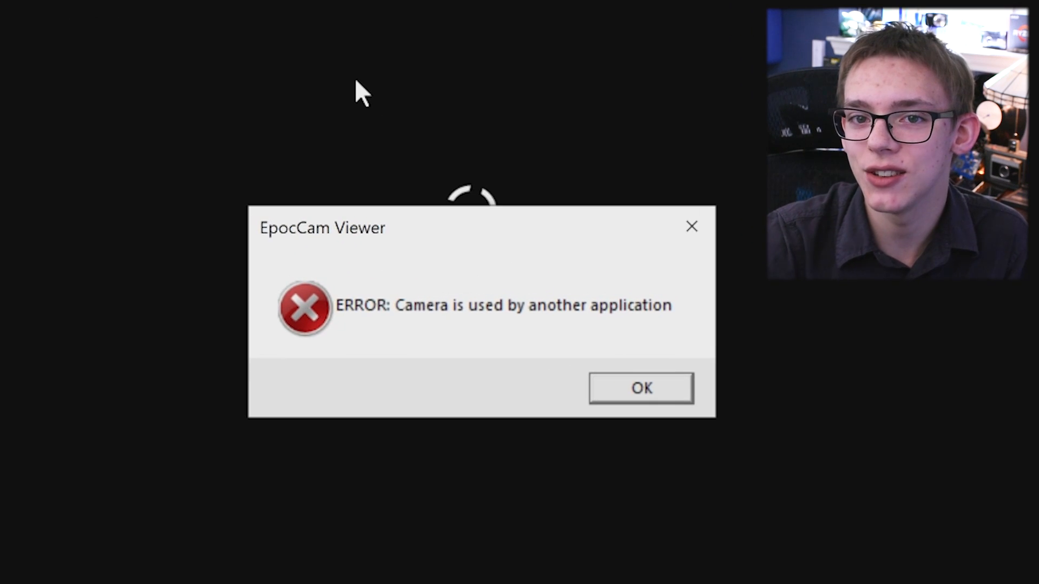
click(640, 387)
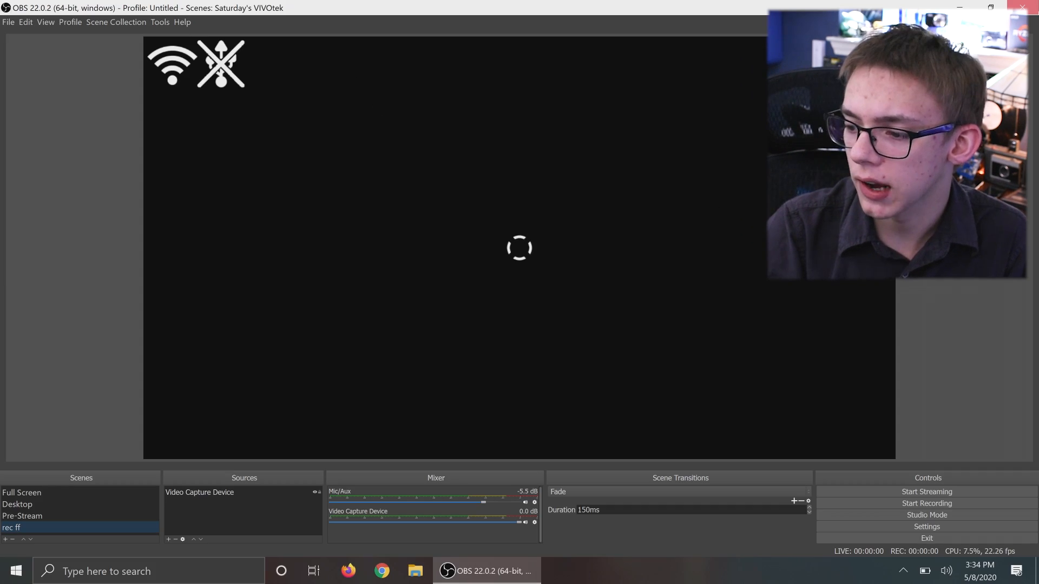